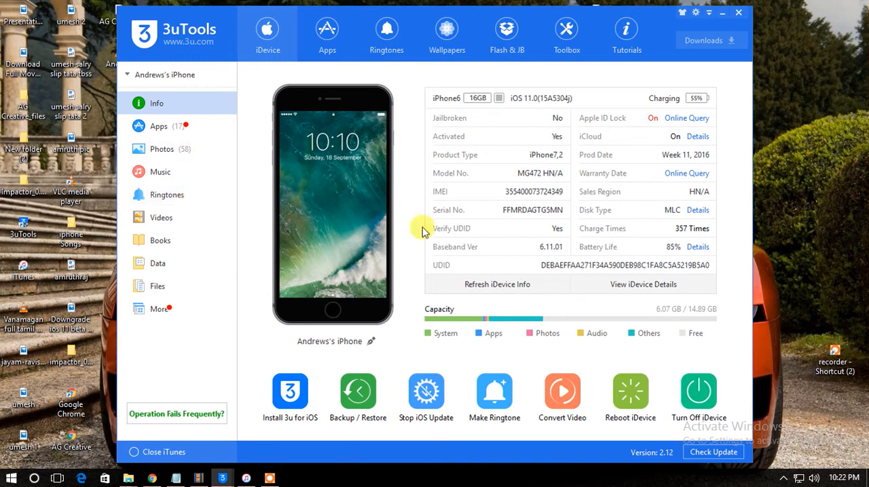
mouse_move(543, 106)
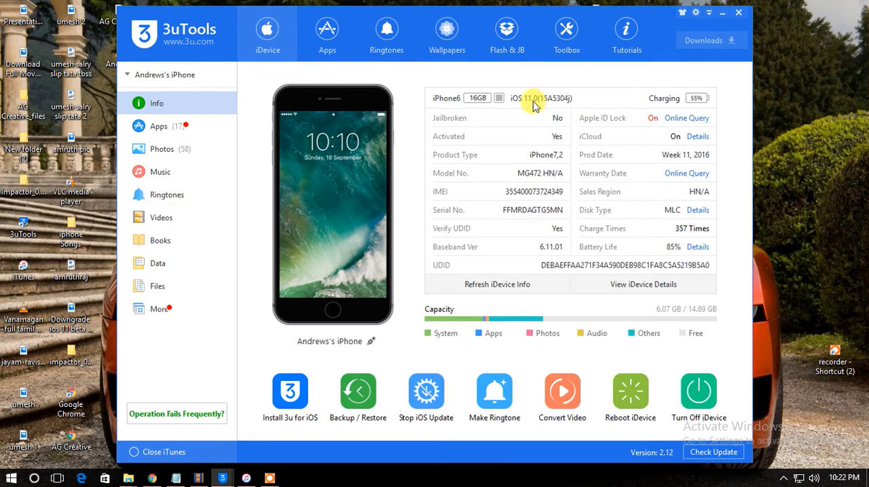
mouse_move(513, 139)
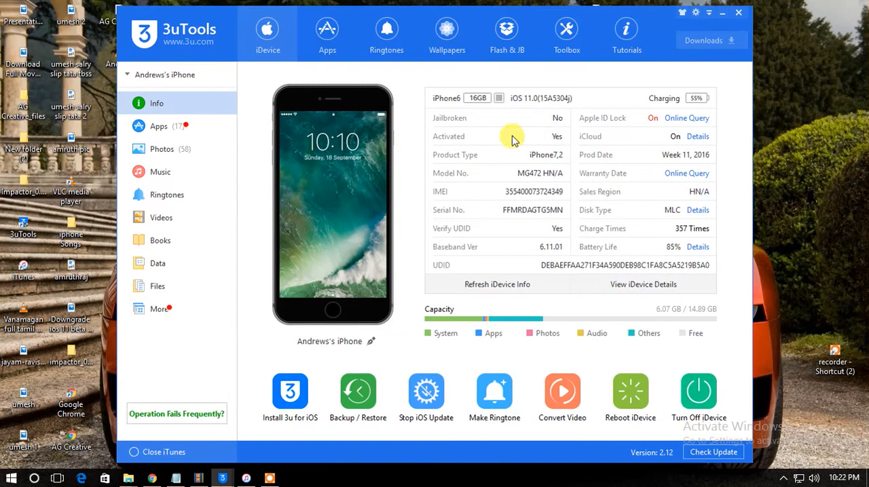
mouse_move(523, 121)
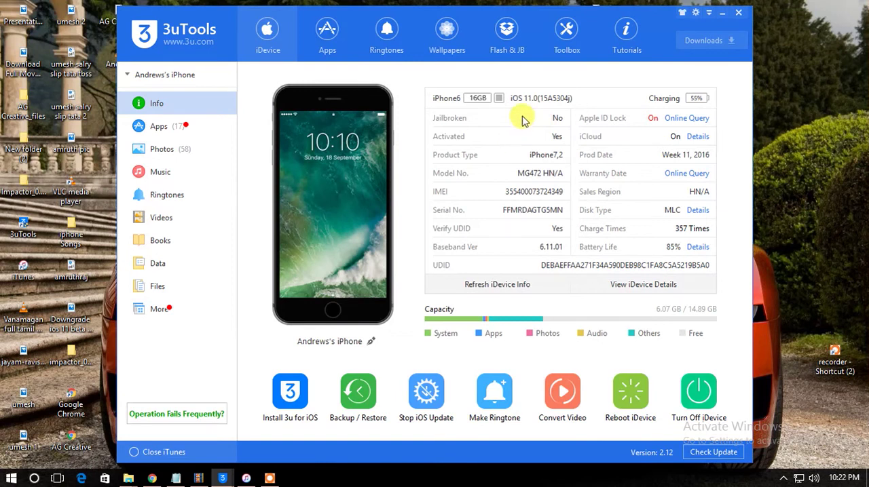
mouse_move(332, 75)
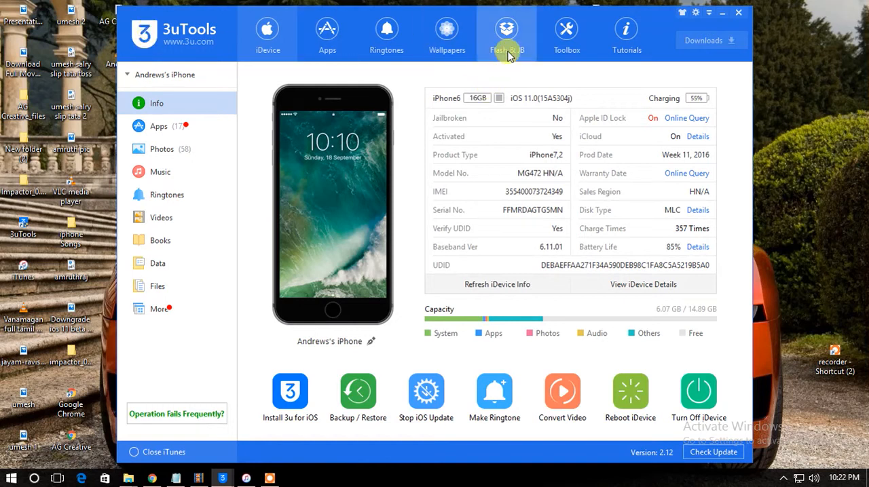
Select the iOS 10.3.3 beta 6 firmware under Flash & JB and start its download
left_click(506, 31)
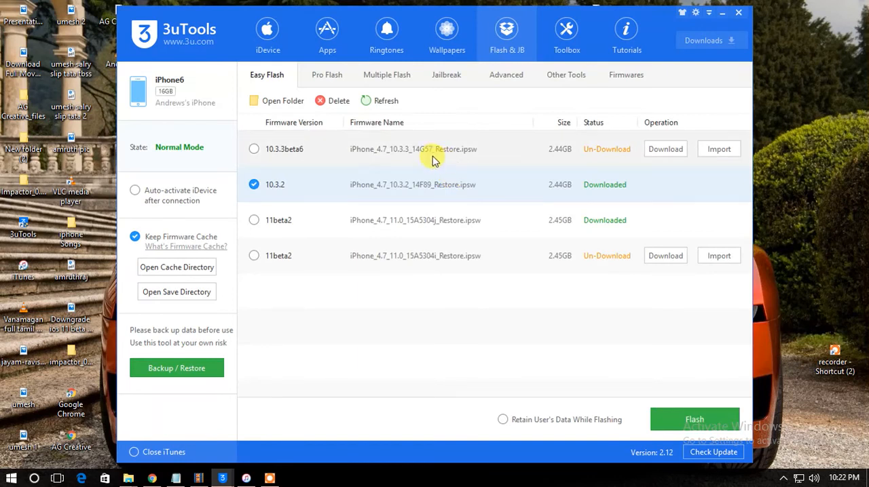
left_click(254, 148)
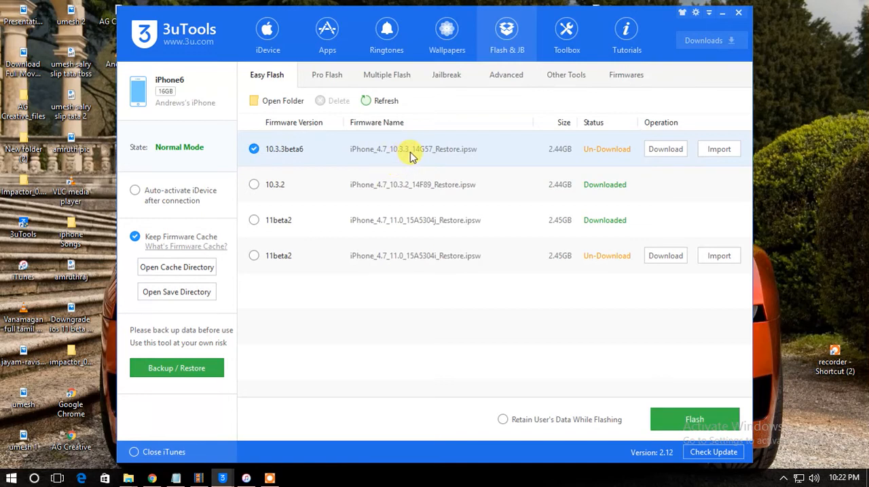
mouse_move(666, 149)
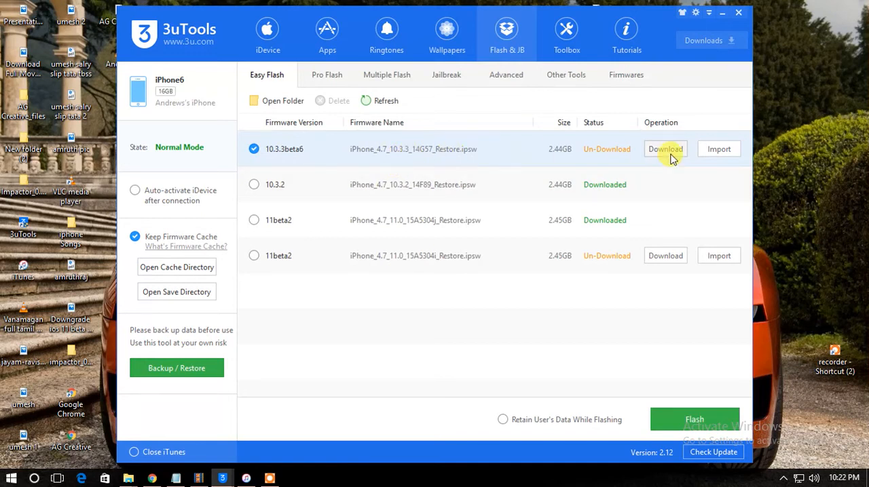
left_click(666, 148)
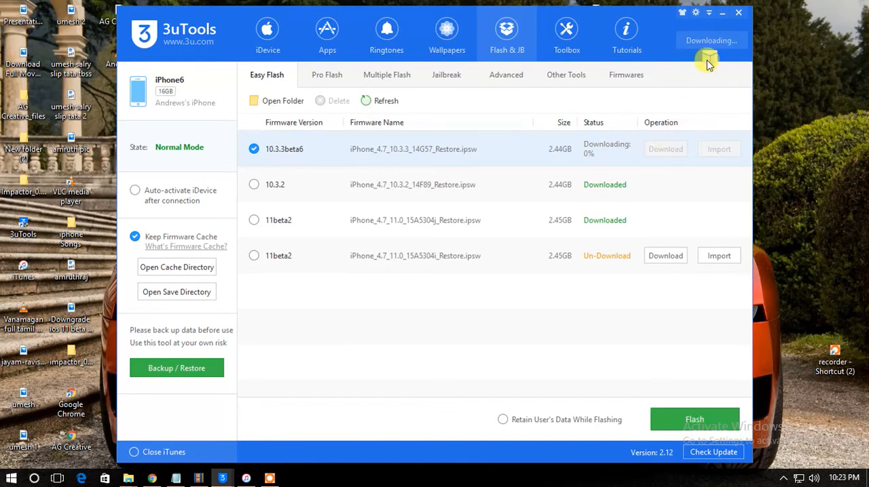
Pause the 10.3.3 beta 6 download in the Downloads list, then close the list
left_click(711, 41)
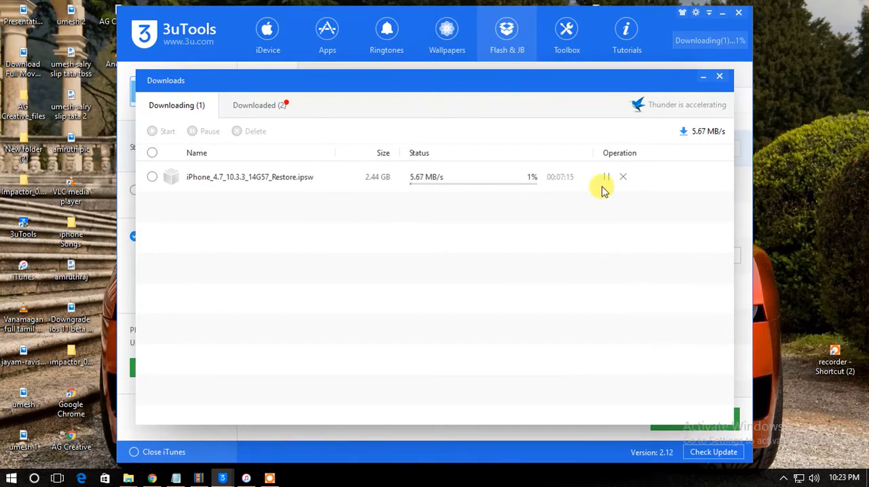
left_click(605, 178)
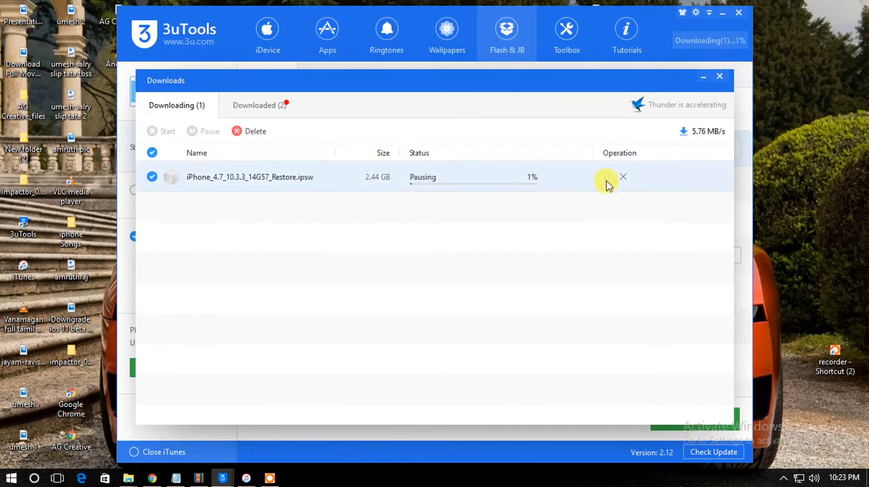
left_click(622, 177)
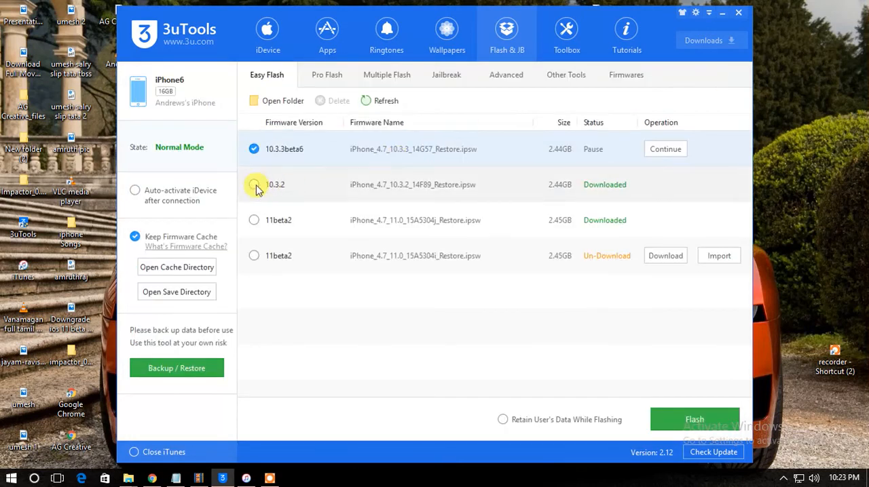
Flash iOS 10.3.2 with Retain User's Data ticked, confirming the Reminder warning
left_click(254, 184)
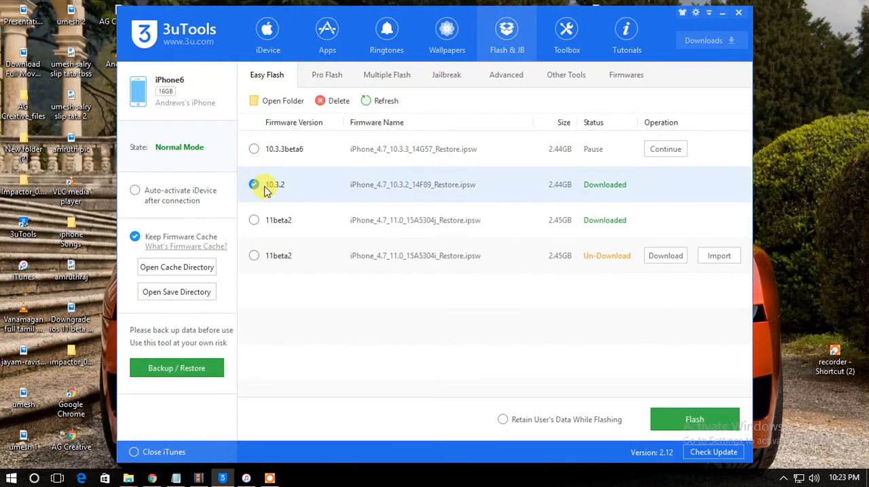
left_click(254, 184)
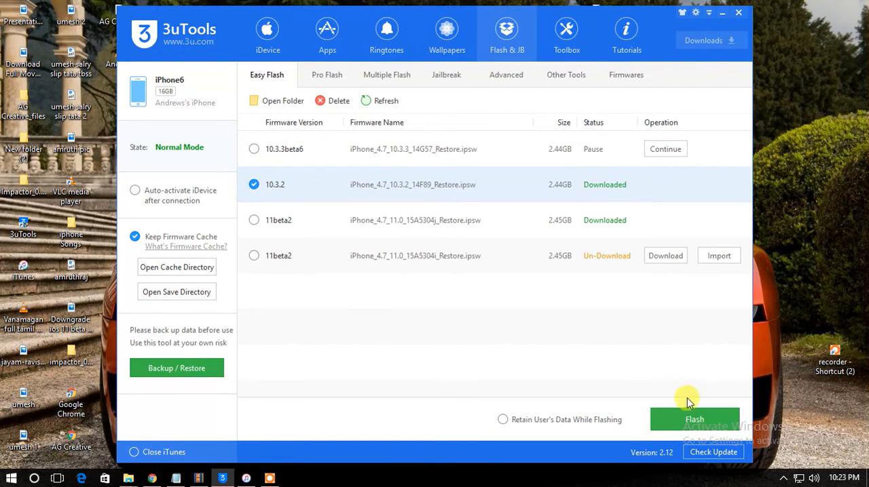
mouse_move(634, 418)
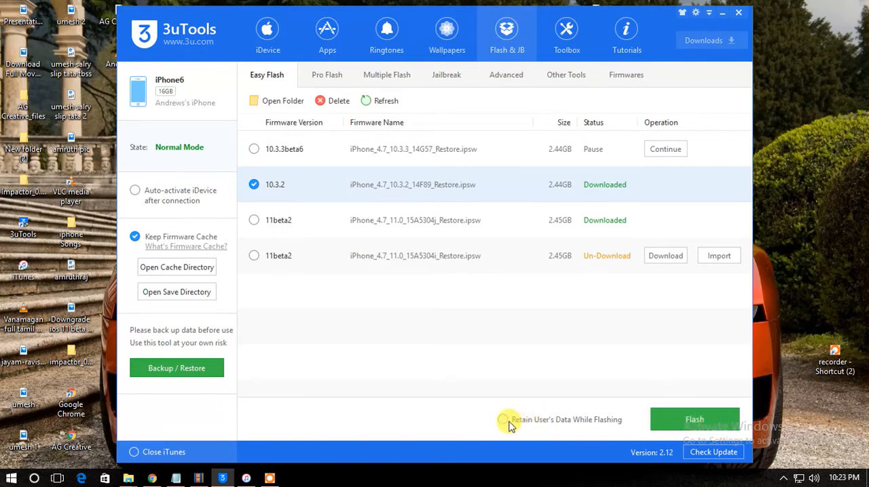
left_click(503, 419)
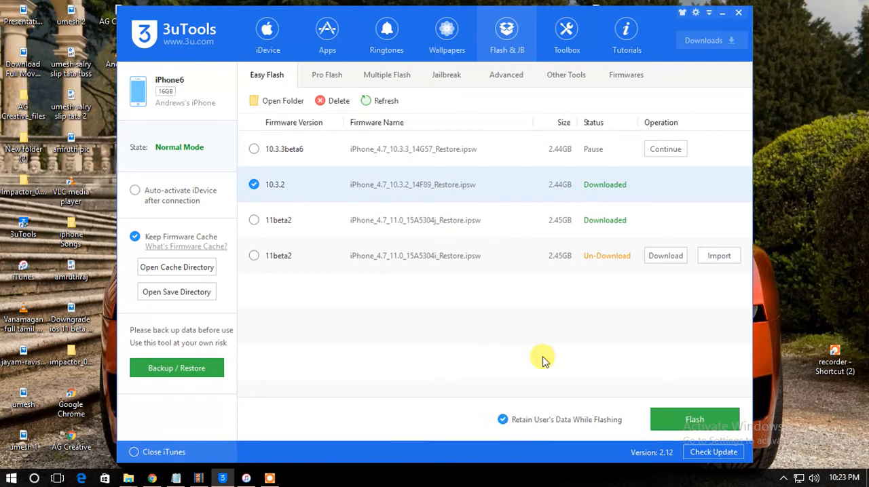
mouse_move(572, 418)
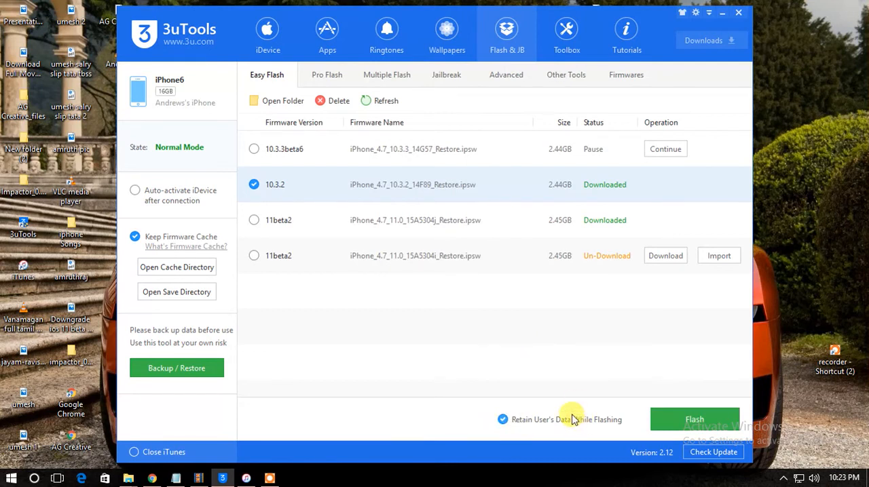
mouse_move(533, 445)
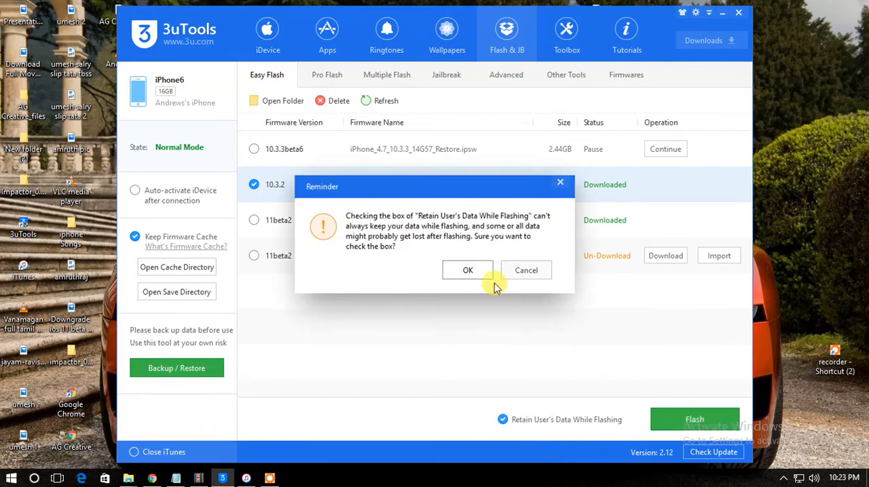
left_click(467, 271)
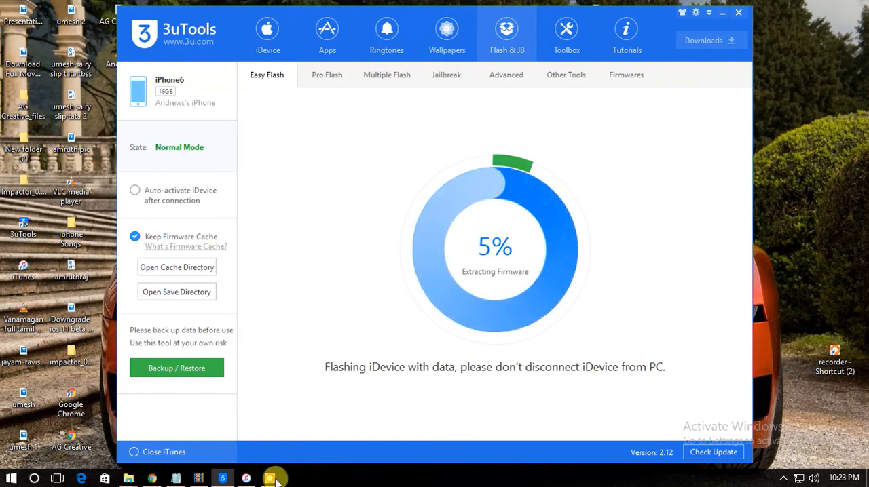
Monitor the Easy Flash progress while it writes the filesystem, reaching 60%
left_click(274, 477)
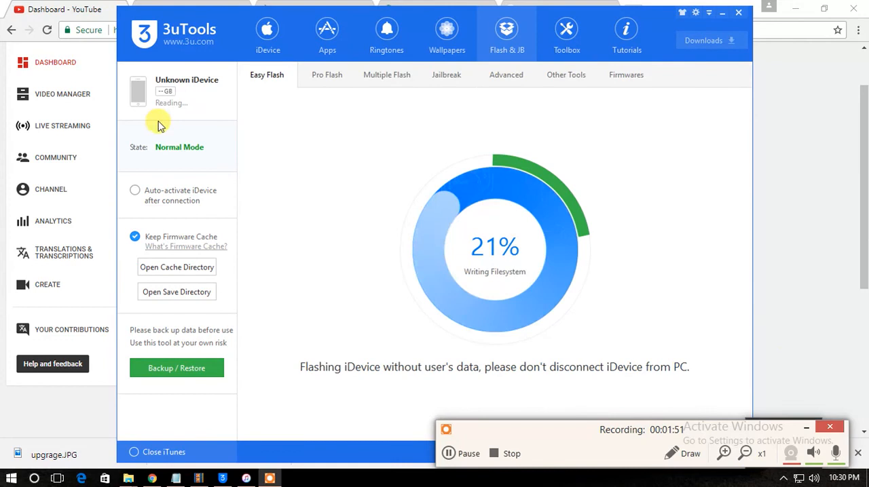
mouse_move(540, 397)
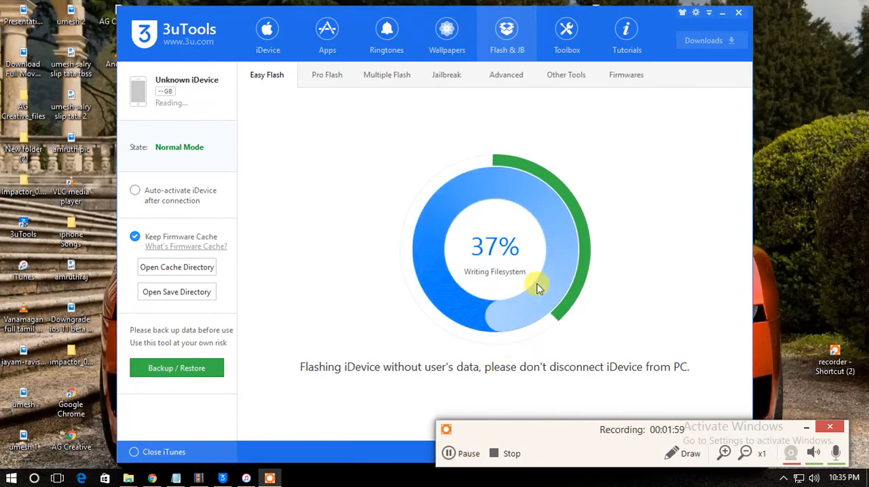
mouse_move(434, 221)
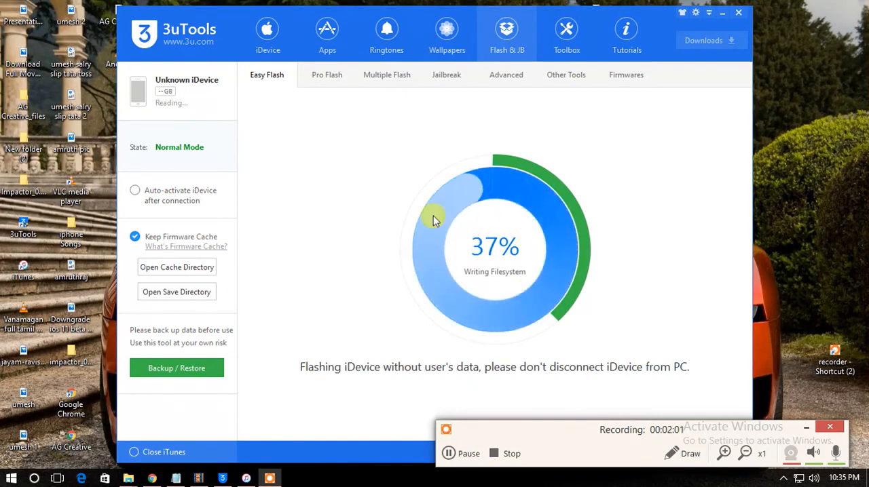
mouse_move(471, 317)
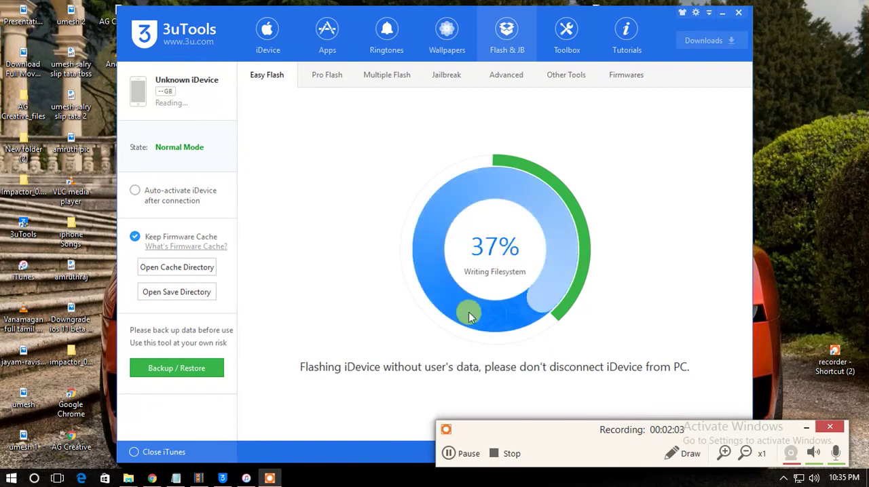
mouse_move(520, 292)
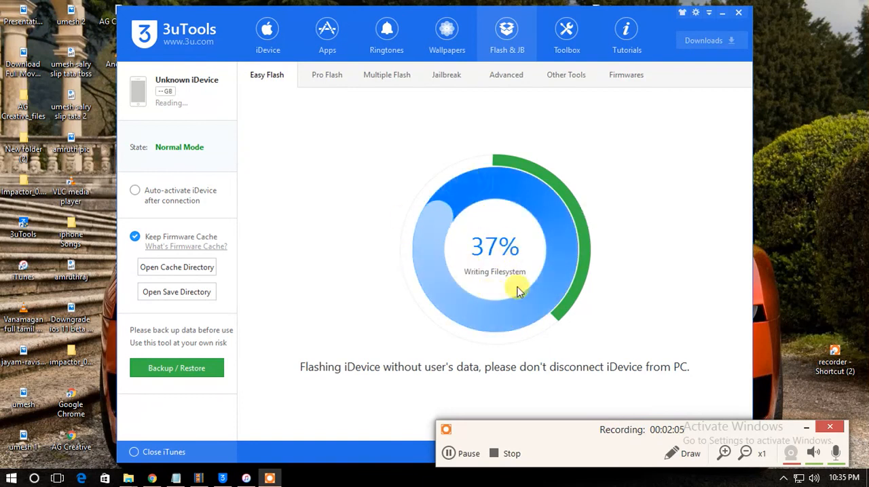
left_click(460, 454)
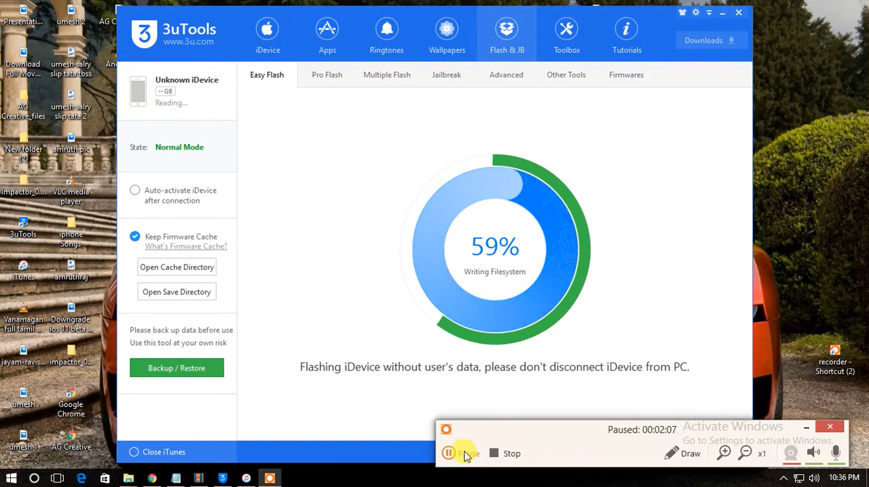
left_click(448, 454)
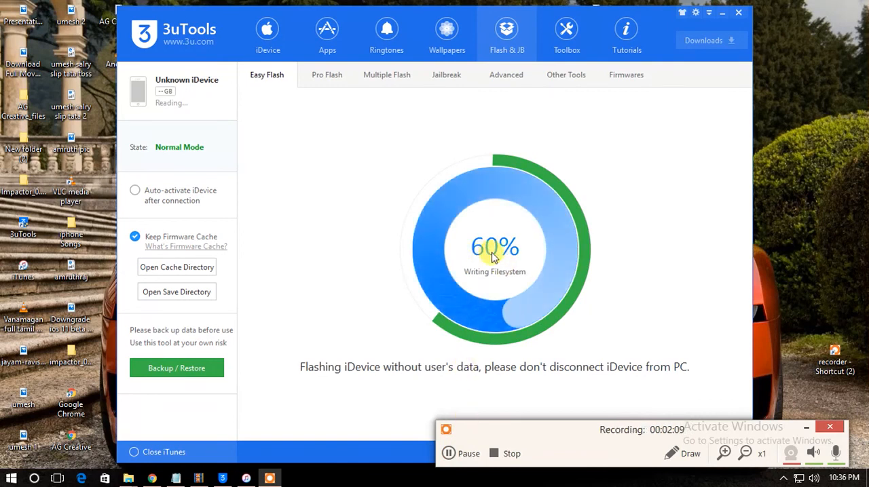
mouse_move(446, 231)
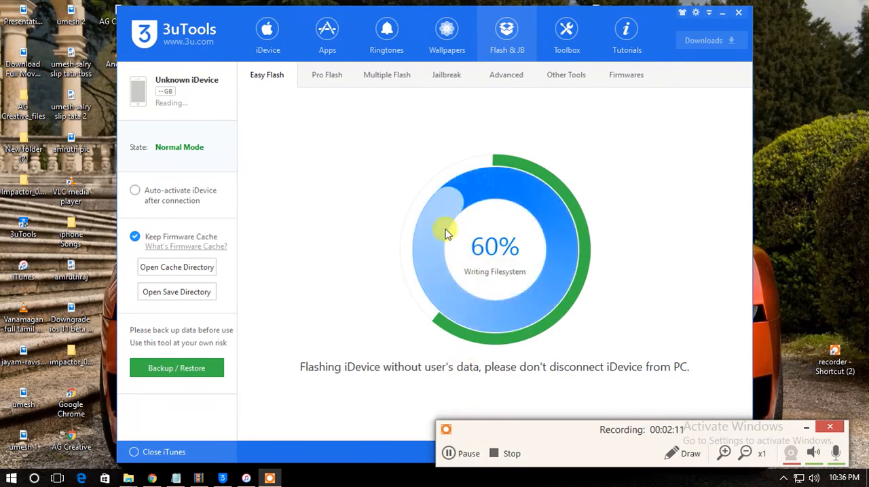
mouse_move(346, 244)
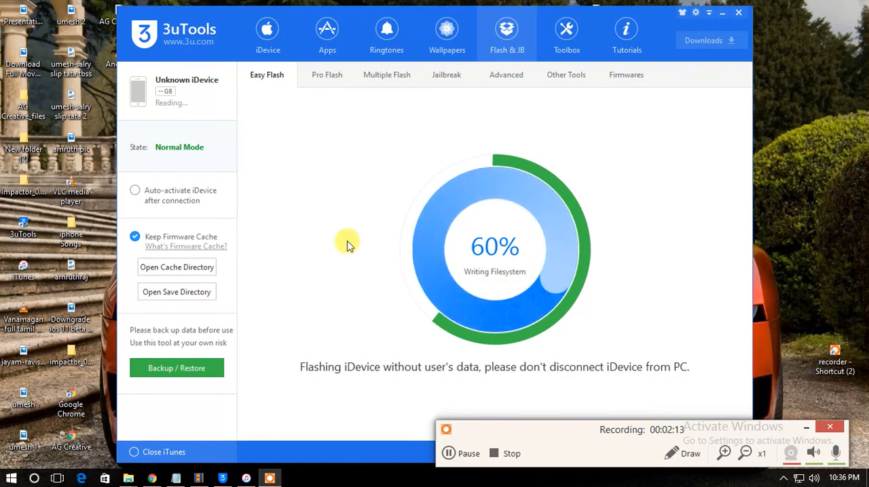
mouse_move(385, 264)
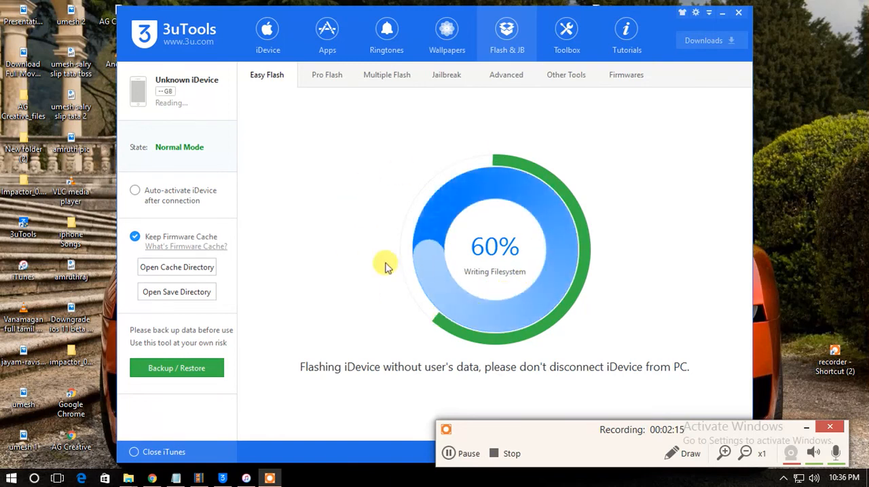
mouse_move(471, 442)
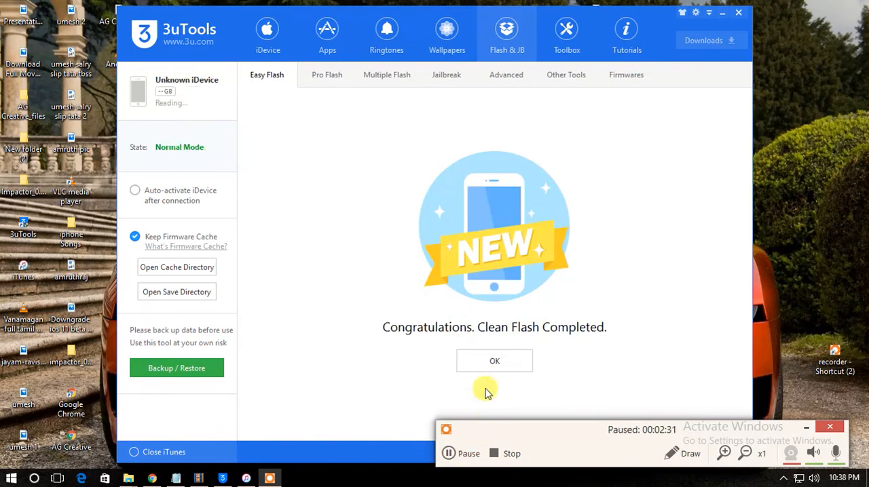
left_click(448, 453)
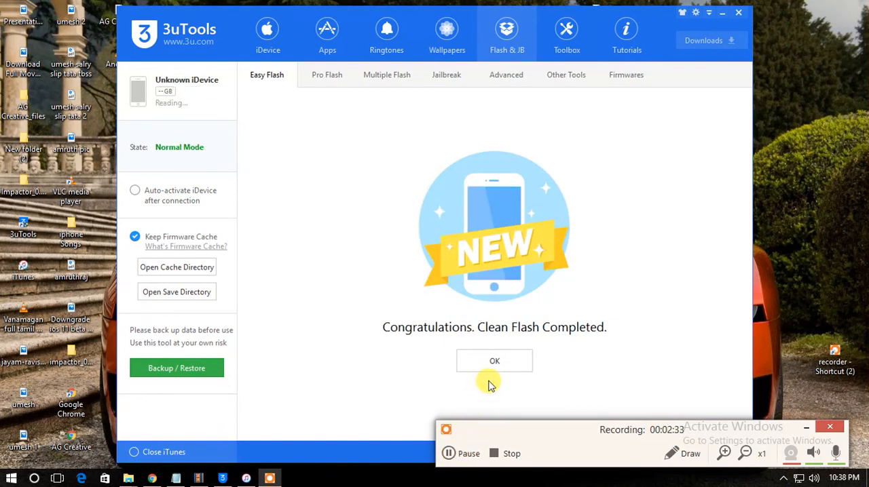
mouse_move(375, 165)
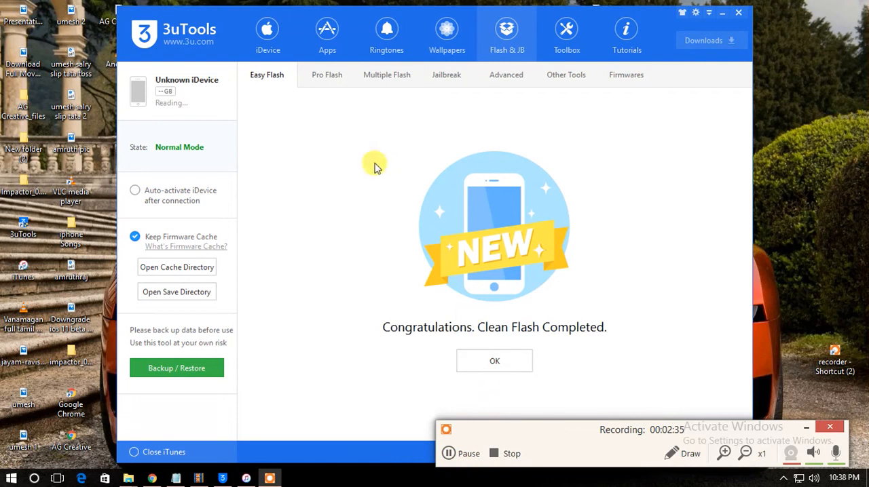
mouse_move(409, 353)
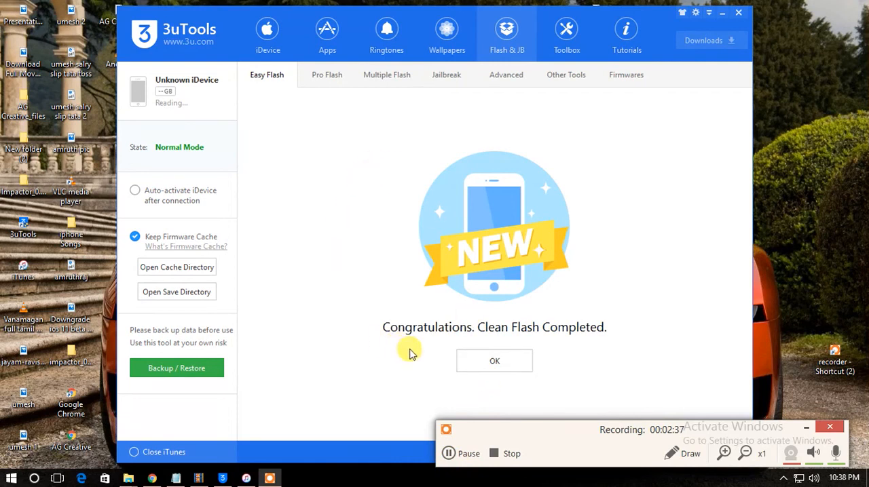